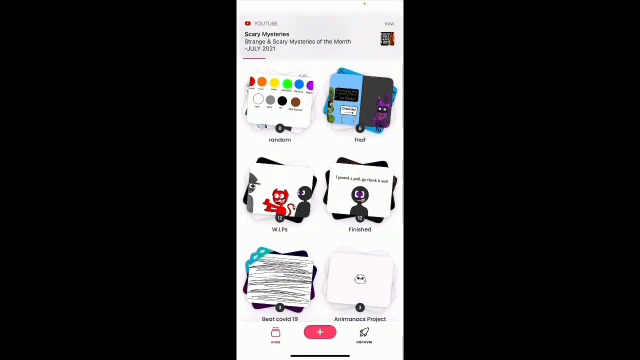
Step: Start a new animation project from the My Projects gallery
left_click(319, 338)
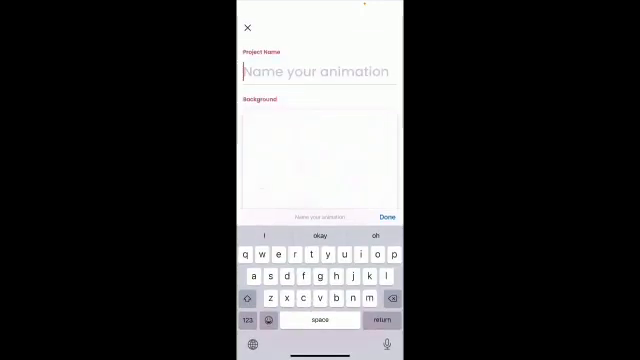
Step: Enter 'Help' as the new project's name
type("Help")
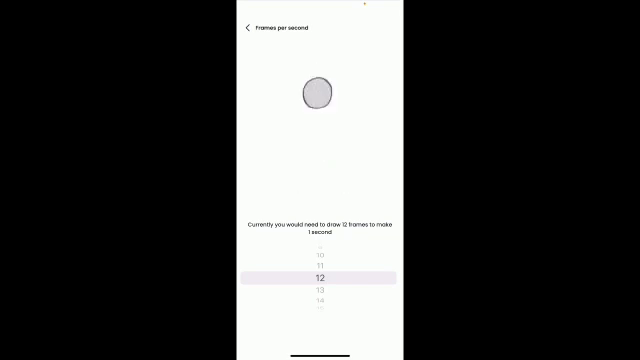
Step: Scroll the frames-per-second picker to 12 fps
scroll("down", 3)
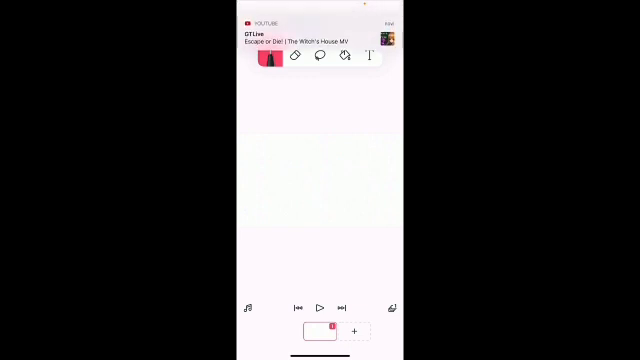
Step: Create the Help project, opening its blank one-frame canvas
left_click(320, 55)
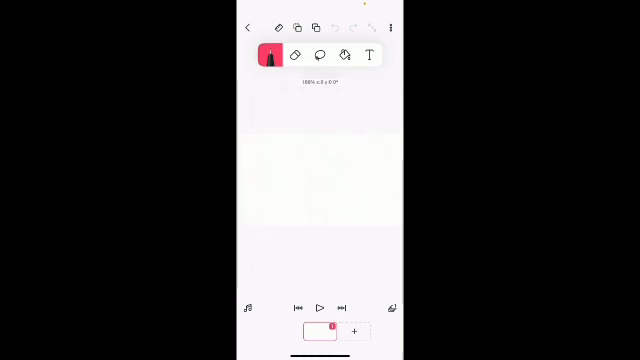
Step: Draw vertical lines, try the eraser, lasso, fill and text tools, then reselect the brush
left_click_drag(267, 150, 268, 208)
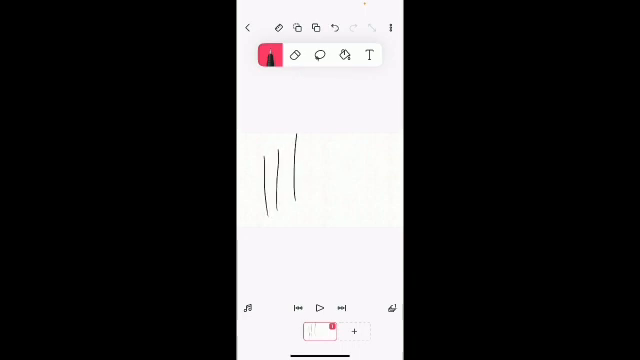
left_click(294, 57)
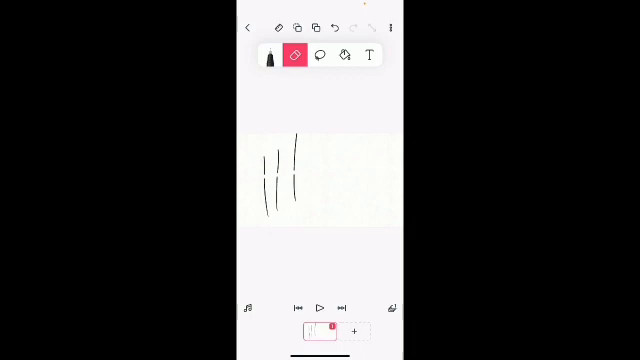
left_click(320, 58)
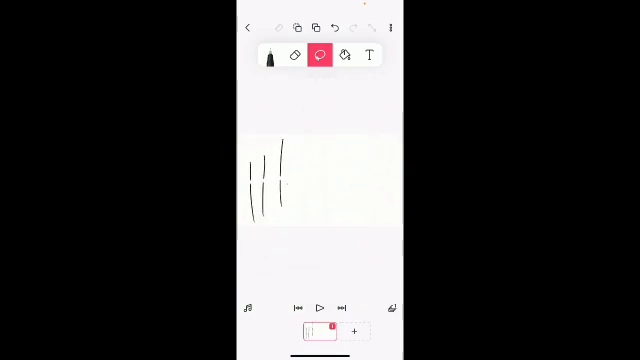
left_click(346, 54)
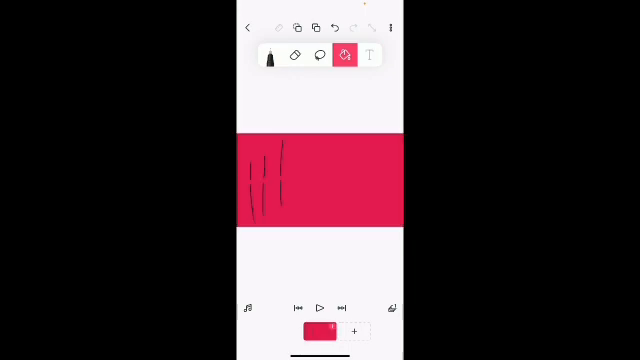
left_click(368, 55)
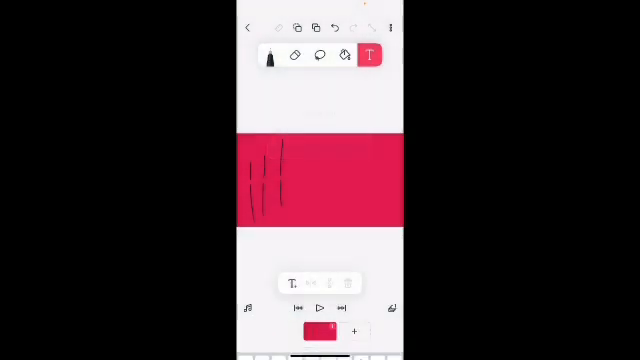
left_click(269, 55)
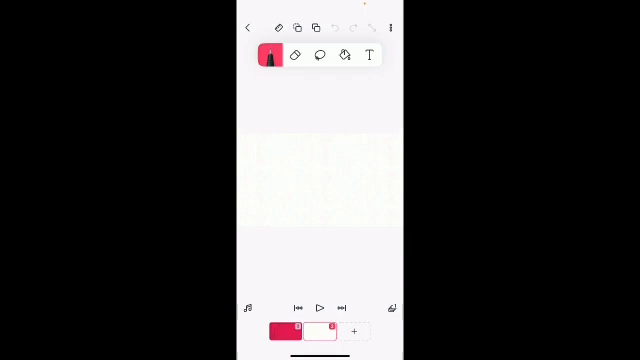
Step: Show the brush size, opacity and colour settings, zoom the canvas, and open the colour picker
left_click(271, 55)
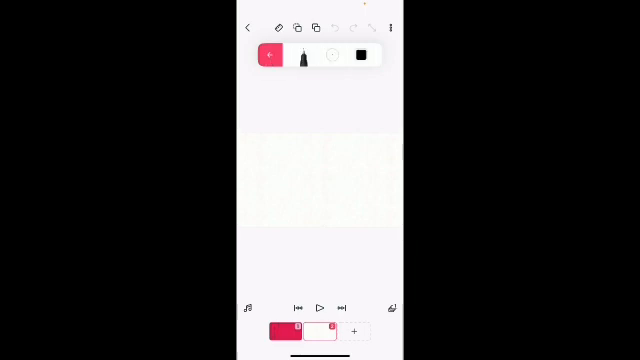
left_click(330, 56)
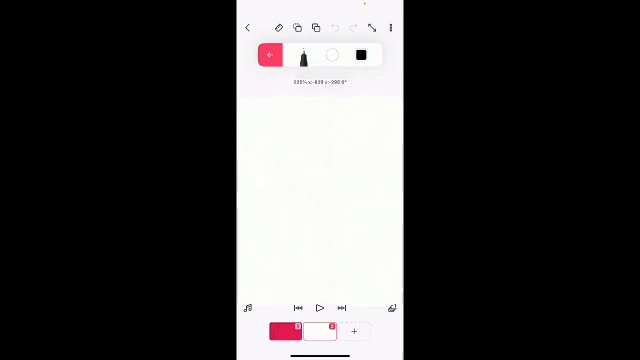
left_click_drag(289, 95, 280, 205)
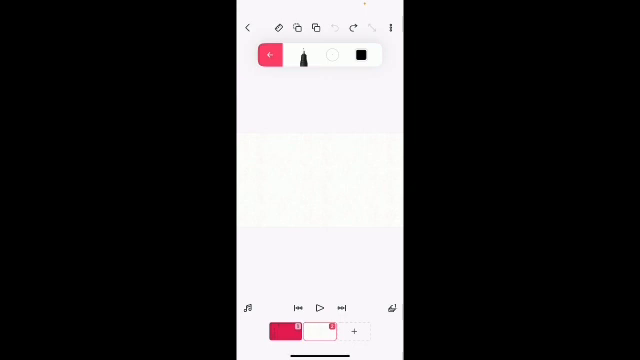
left_click(357, 57)
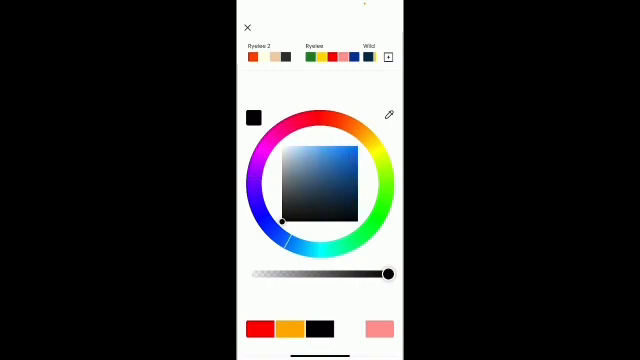
Step: Pick dark blue as the pen colour and close the picker and settings bar
left_click(357, 147)
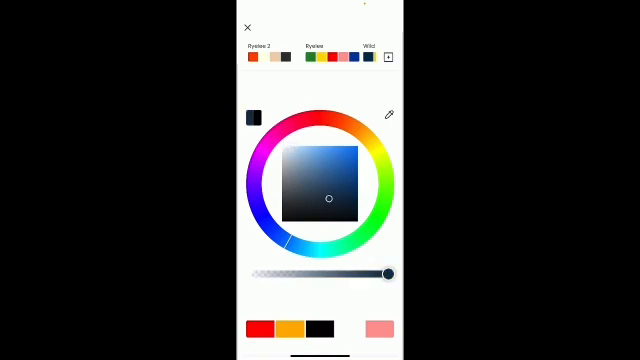
left_click(249, 26)
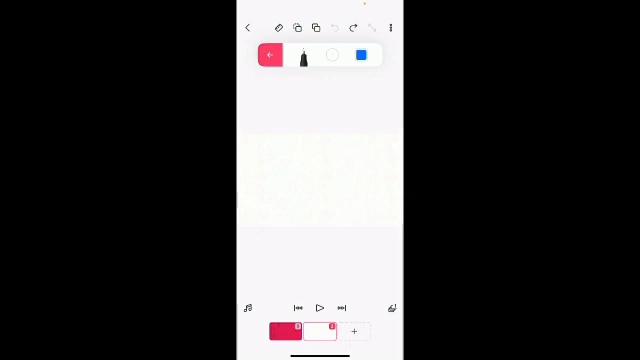
left_click_drag(298, 90, 298, 155)
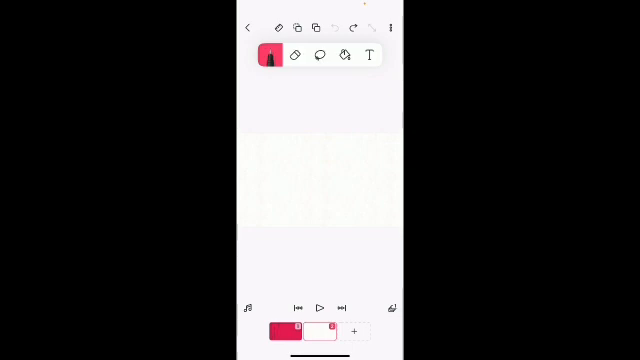
left_click(296, 55)
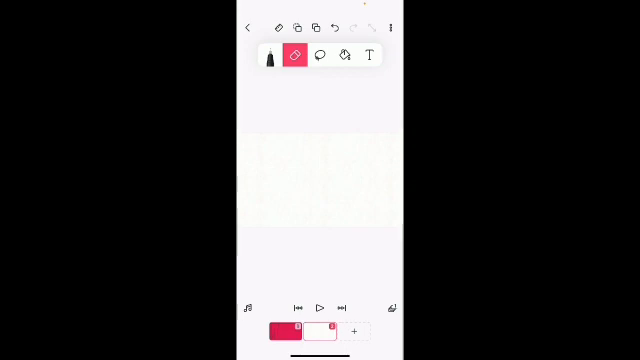
left_click(268, 55)
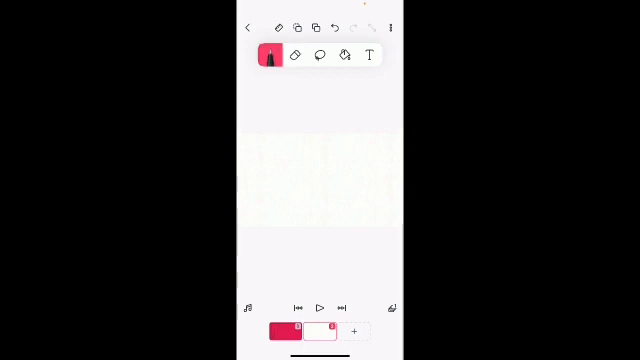
Step: Erase the stray mark, return to the brush, then select the lasso tool
left_click(270, 55)
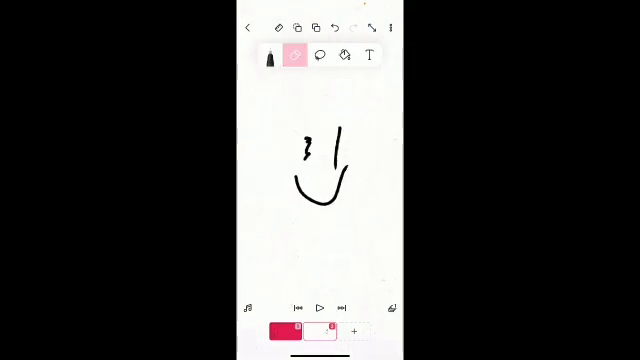
left_click(295, 54)
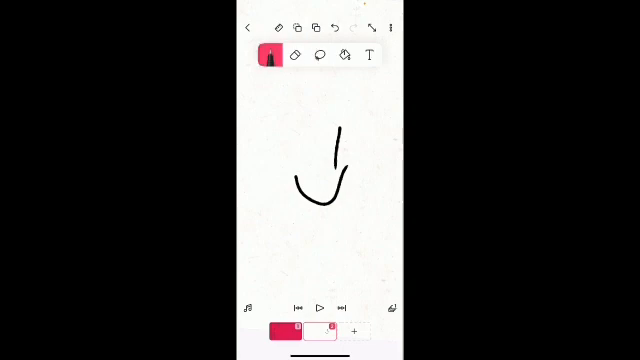
left_click(318, 55)
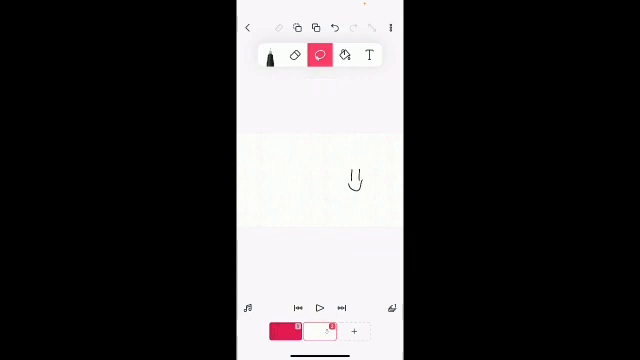
Step: Check the fill bucket's red swatch, close the picker, and select the text tool
left_click(292, 58)
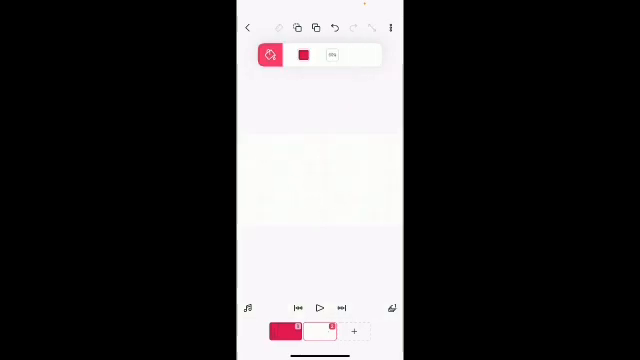
left_click(303, 54)
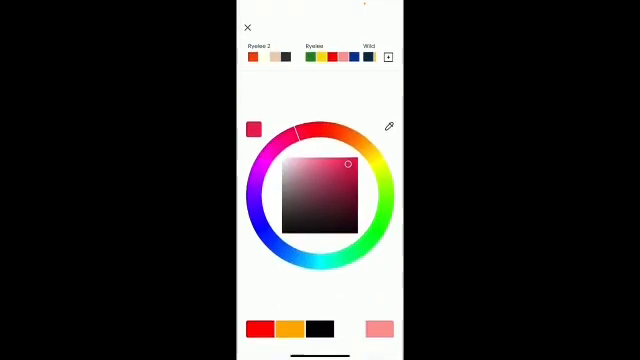
left_click(248, 27)
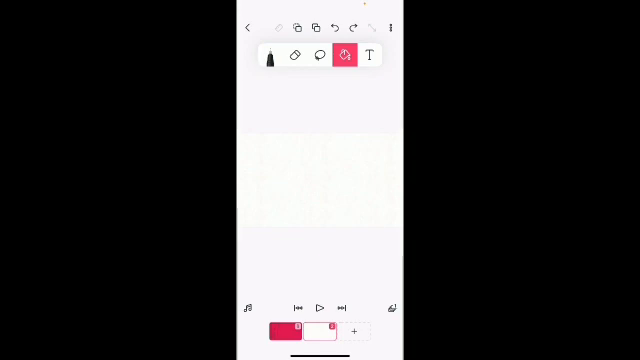
left_click(367, 55)
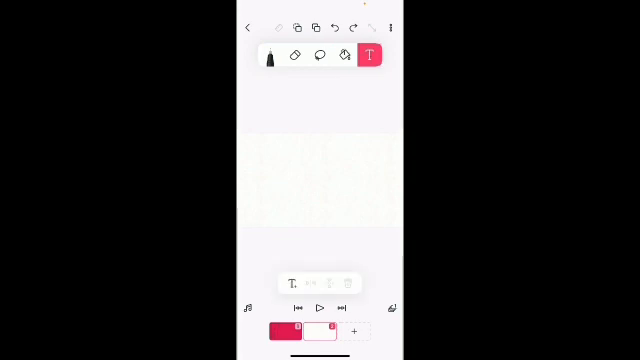
left_click(346, 54)
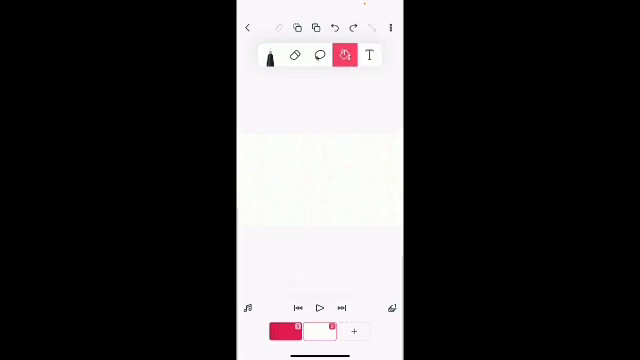
left_click(267, 56)
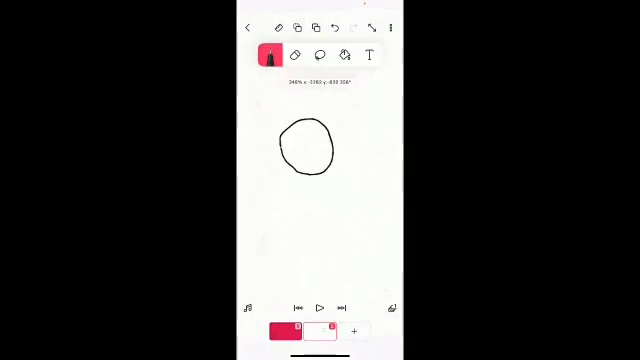
left_click(345, 56)
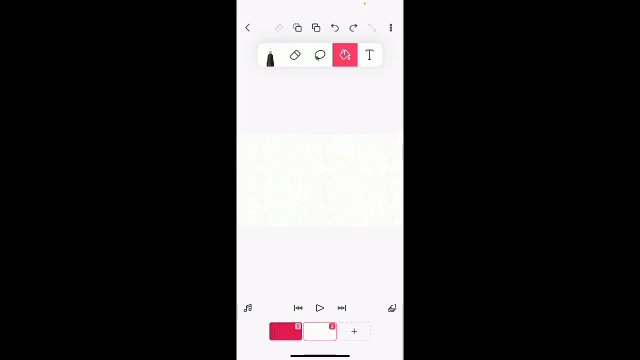
Step: Insert 'Hi' on the frame, shrink it, recolour it red, then delete it
left_click(365, 55)
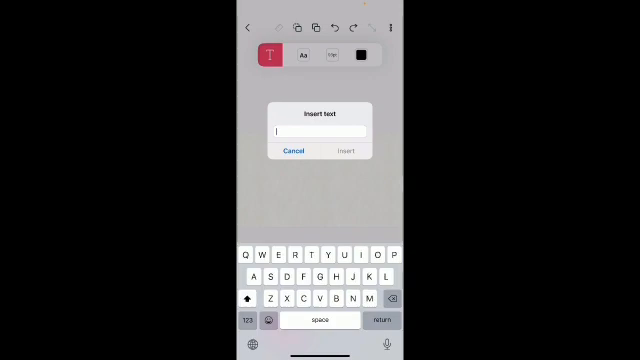
left_click(345, 150)
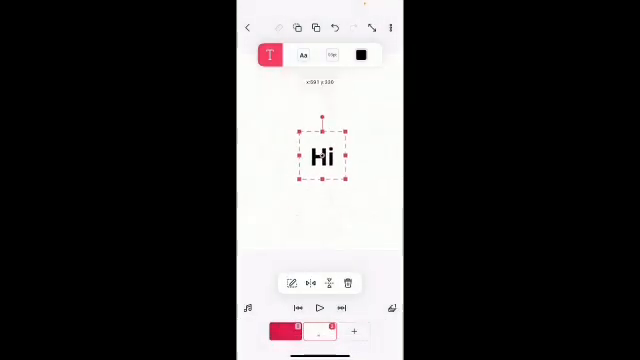
left_click(368, 55)
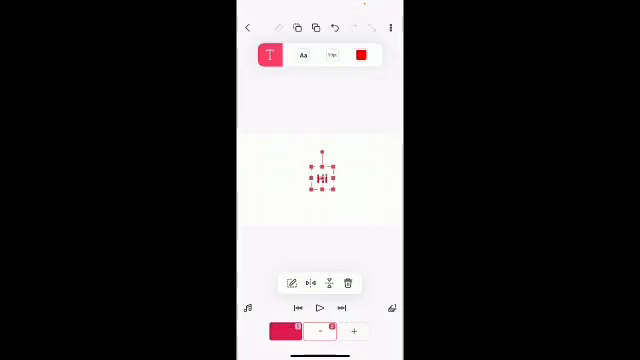
left_click(359, 54)
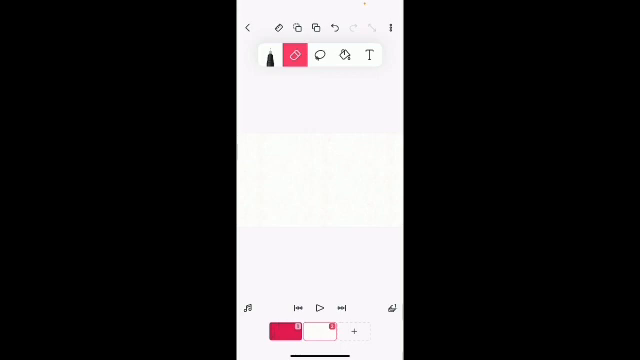
Step: Choose the pen brush and draw the round face's circles on frame 5
left_click(266, 55)
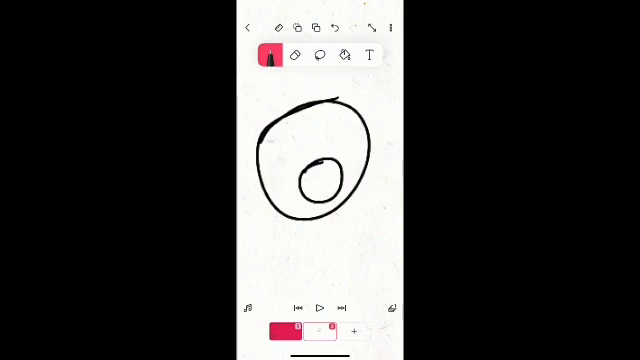
left_click_drag(296, 130, 300, 155)
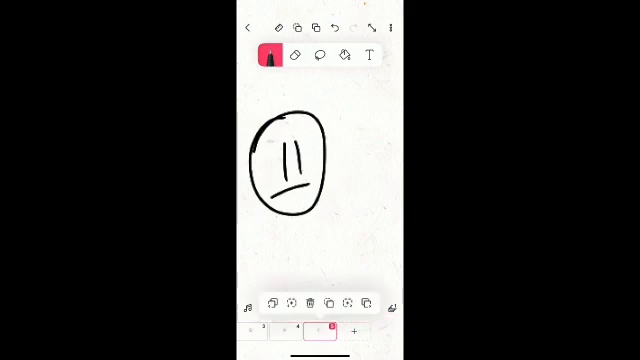
Step: Remove frame 5 and confirm the removal
left_click(319, 303)
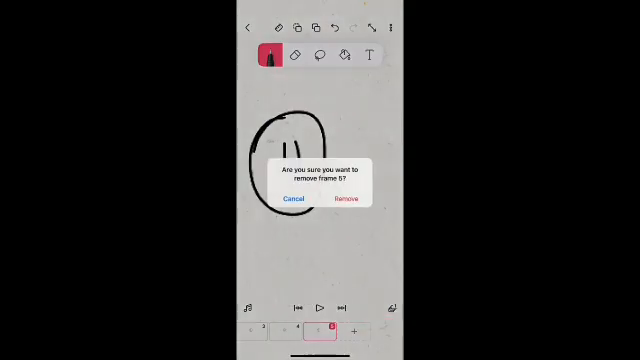
left_click(345, 196)
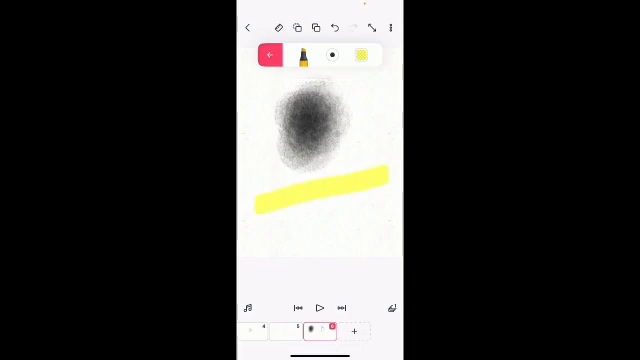
Step: Pick a different brush type from the brush selector
left_click(346, 27)
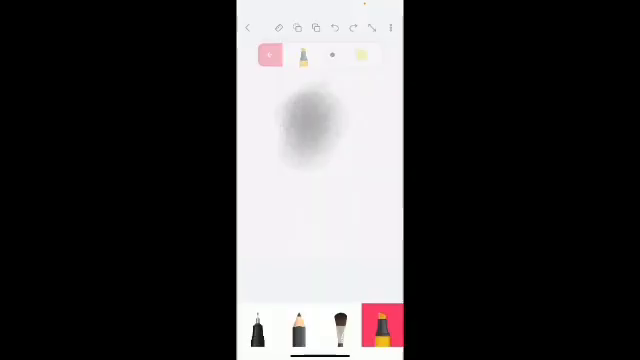
left_click(300, 330)
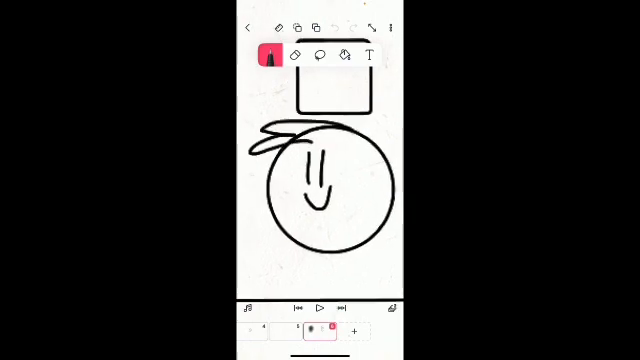
Step: Tap the top toolbar control while drawing the face with hair and hat
left_click(345, 56)
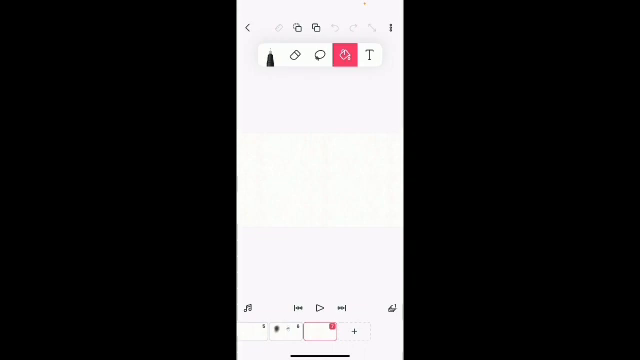
Step: Open the three-dot project options sheet and choose an option from it
left_click(392, 27)
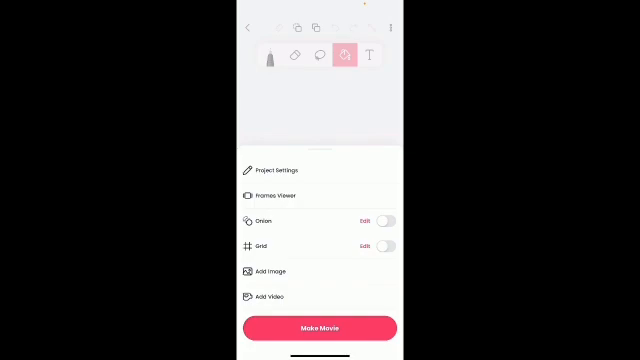
left_click(275, 169)
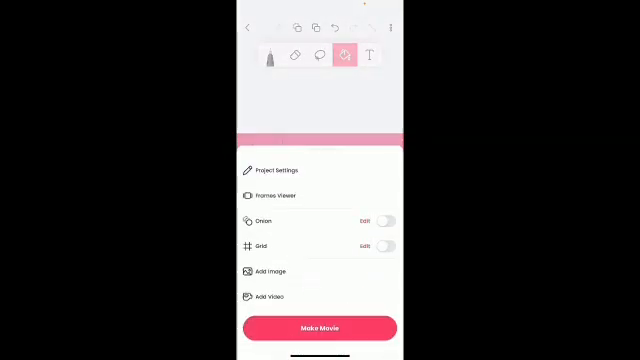
Step: Tap outside the options sheet to return to the drawing canvas
left_click(267, 195)
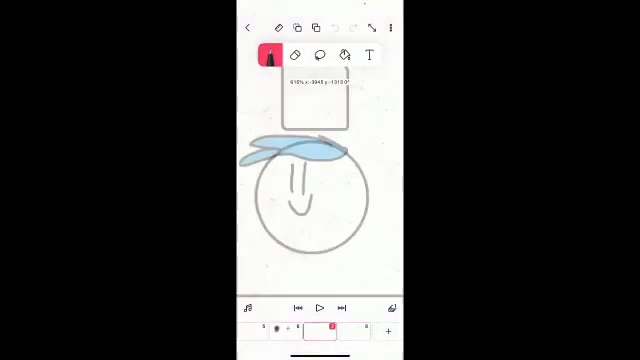
Step: Reopen the three-dot project options sheet over the face drawing
left_click(394, 27)
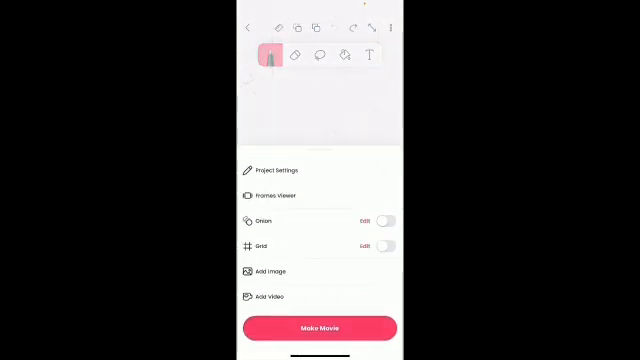